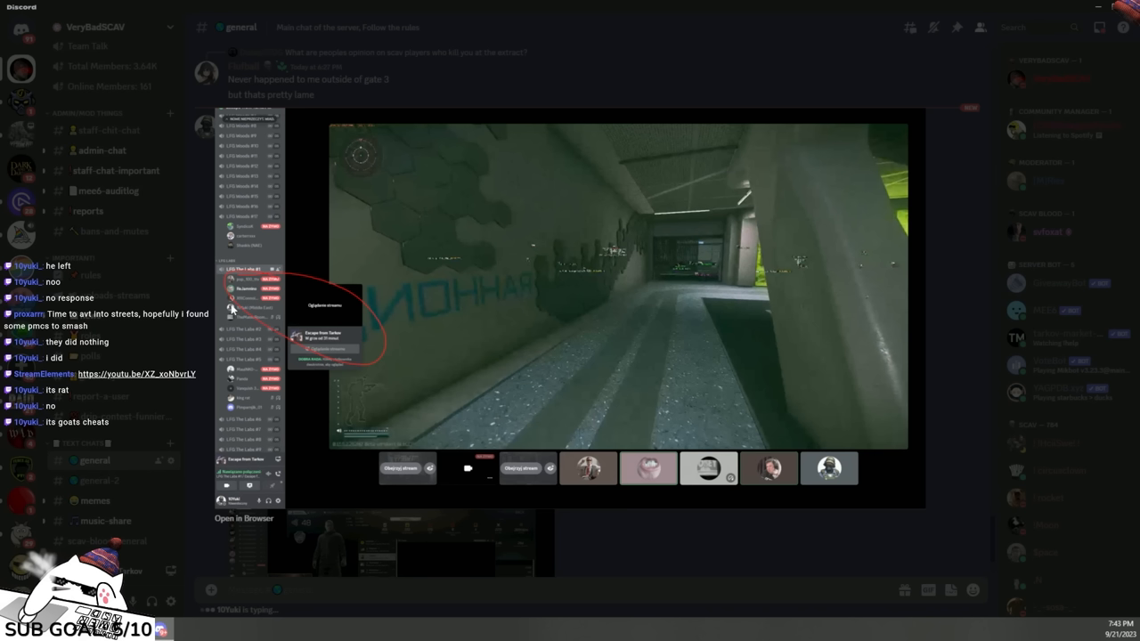
mouse_move(269, 311)
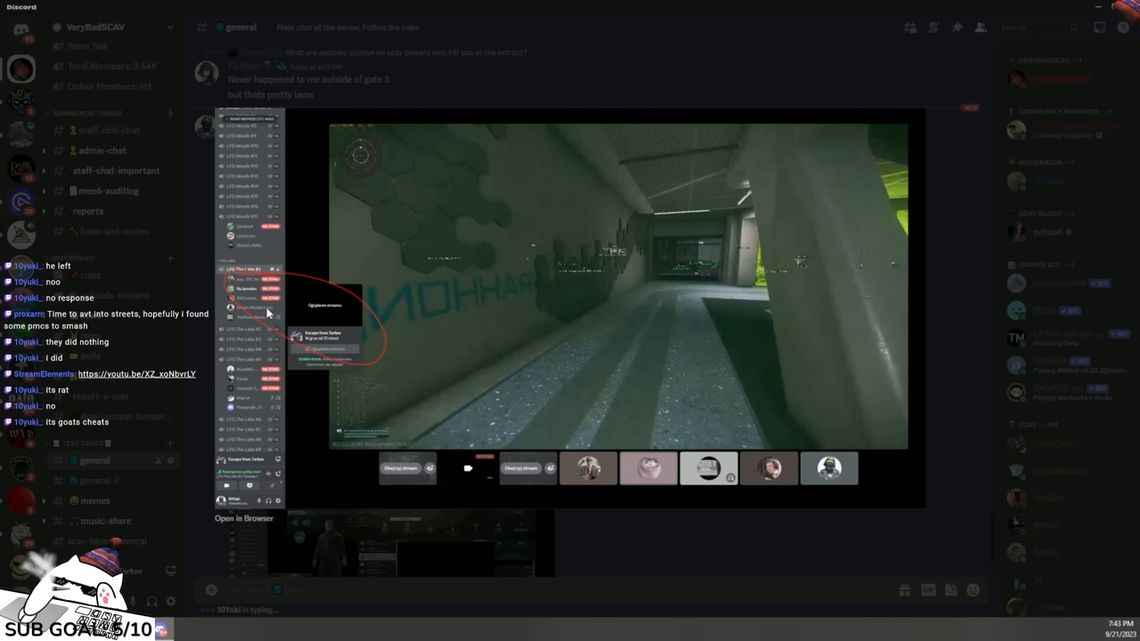
mouse_move(613, 319)
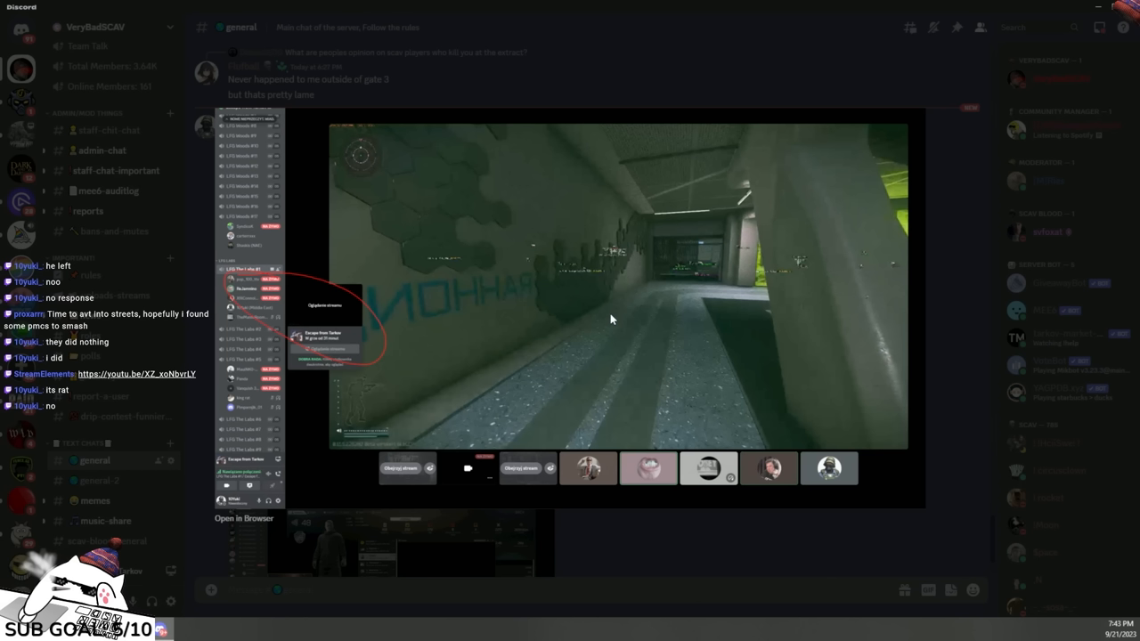
mouse_move(839, 285)
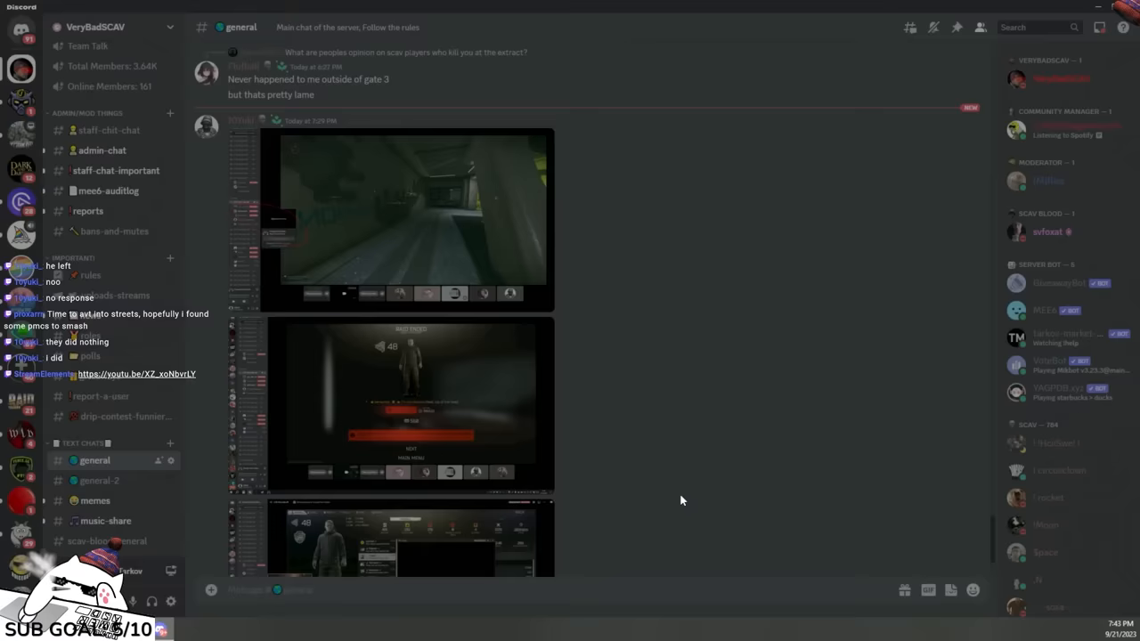
Scroll the #eft-announcements arena photos, closing the enlarged one, and expand the voice channel list.
scroll(down, 3)
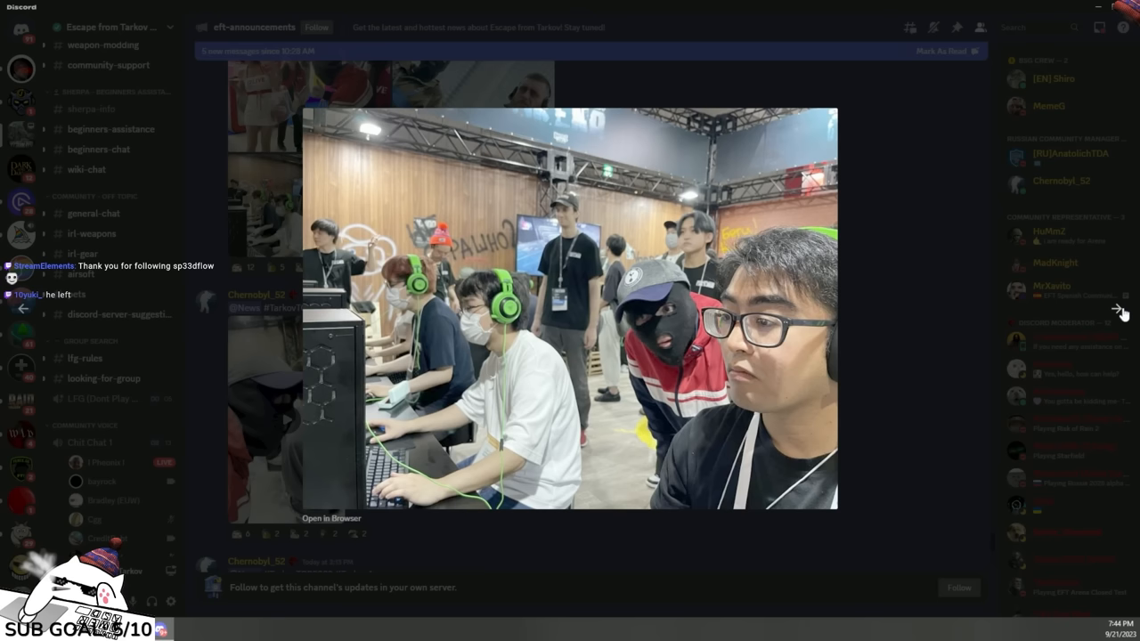
click(1118, 310)
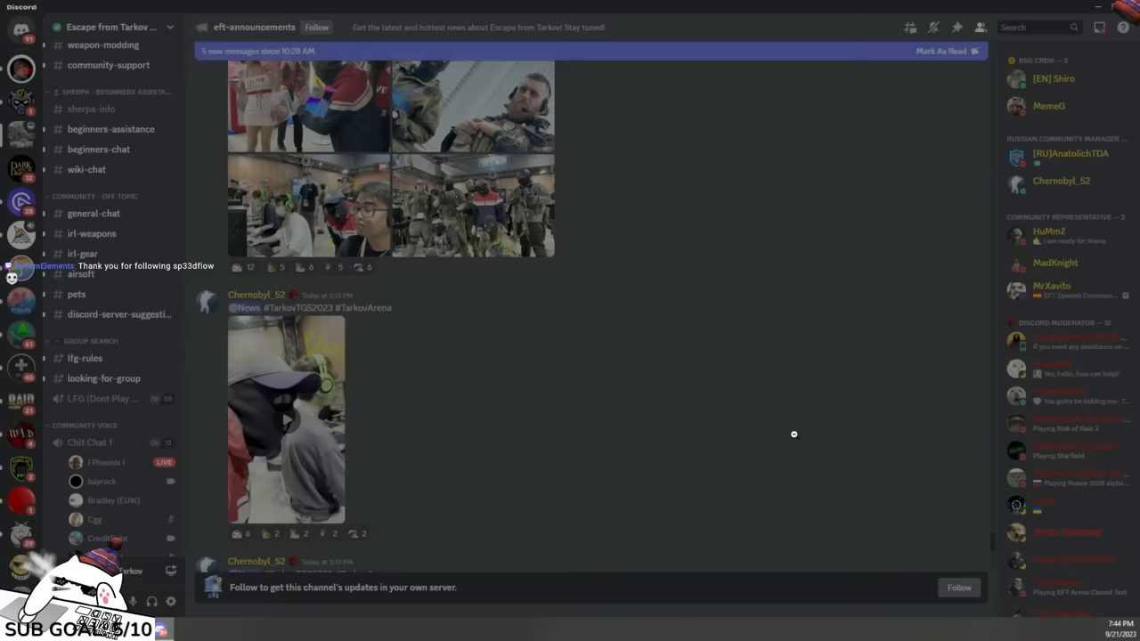
scroll(down, 3)
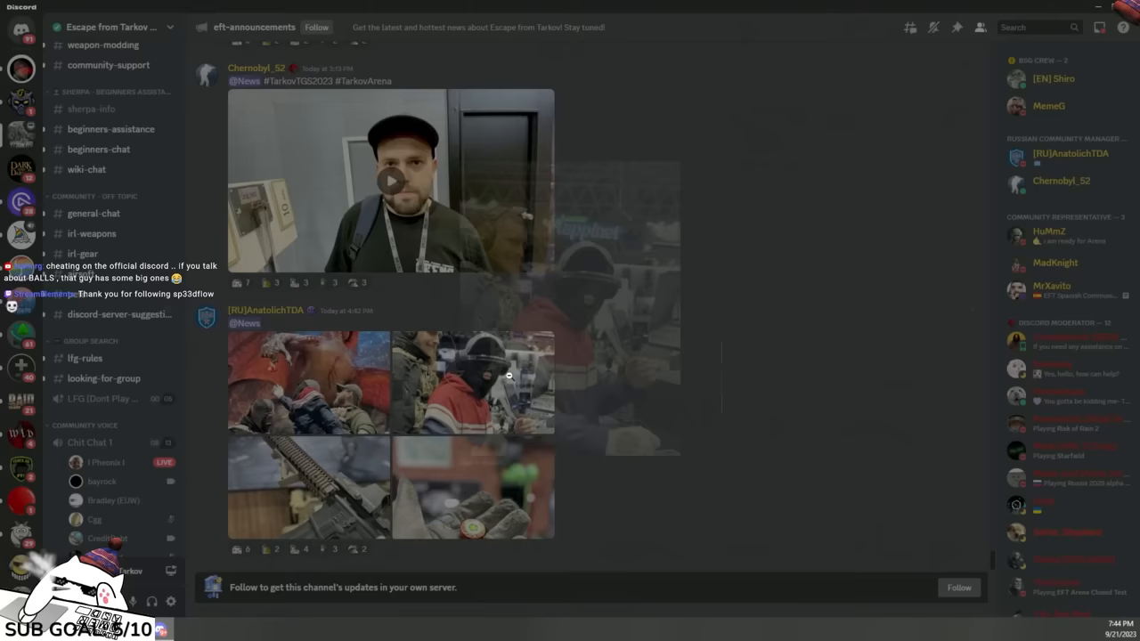
click(389, 182)
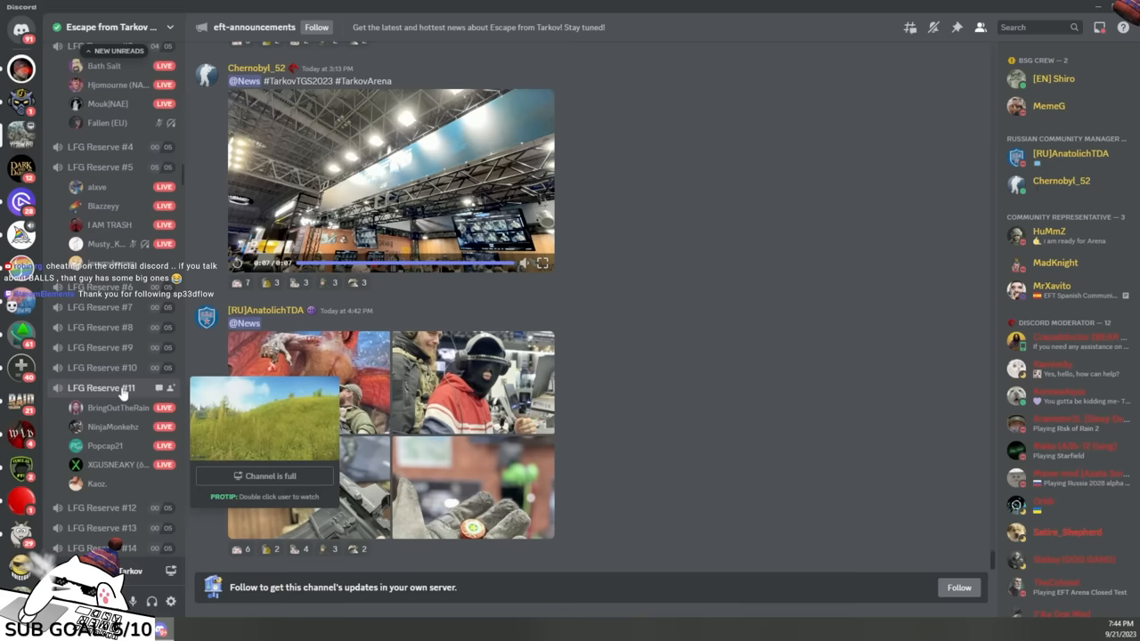
scroll(down, 3)
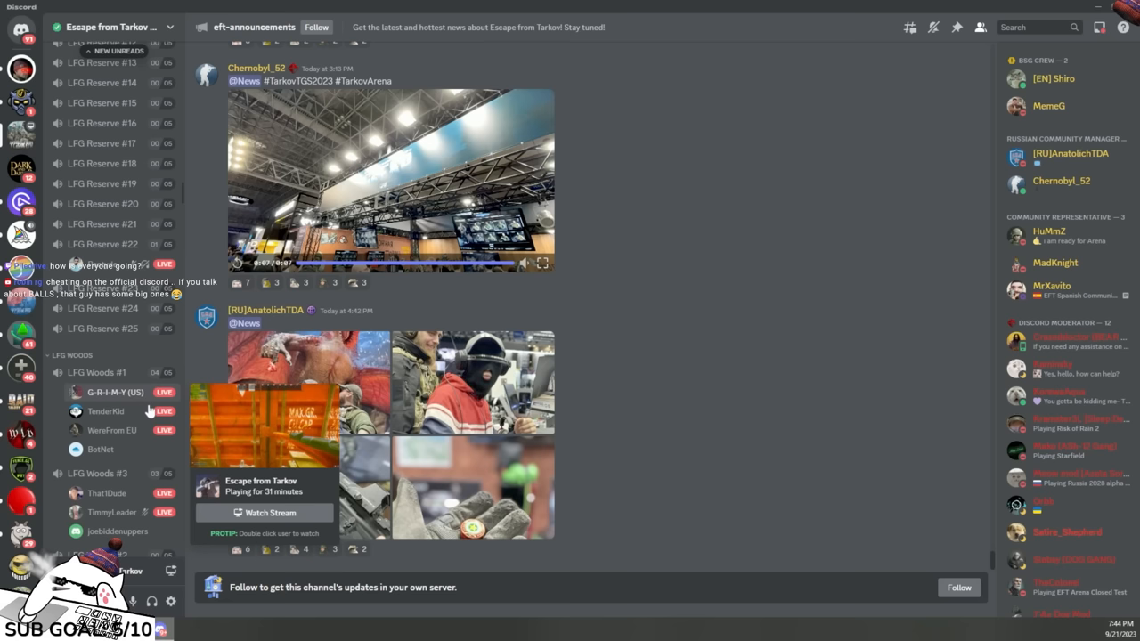
scroll(down, 3)
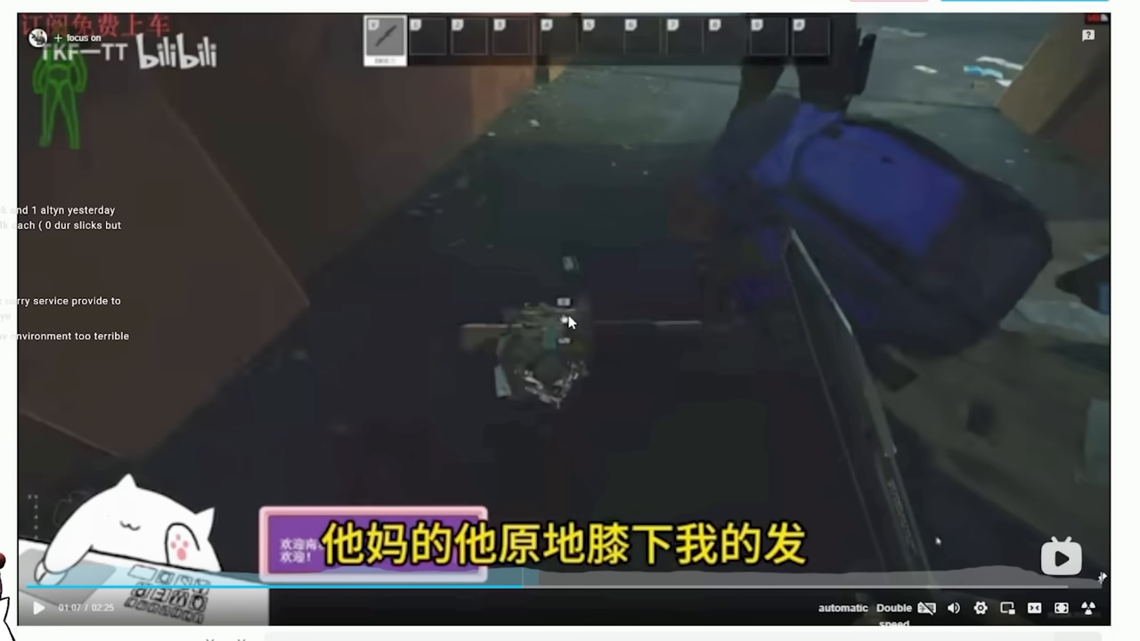
mouse_move(278, 481)
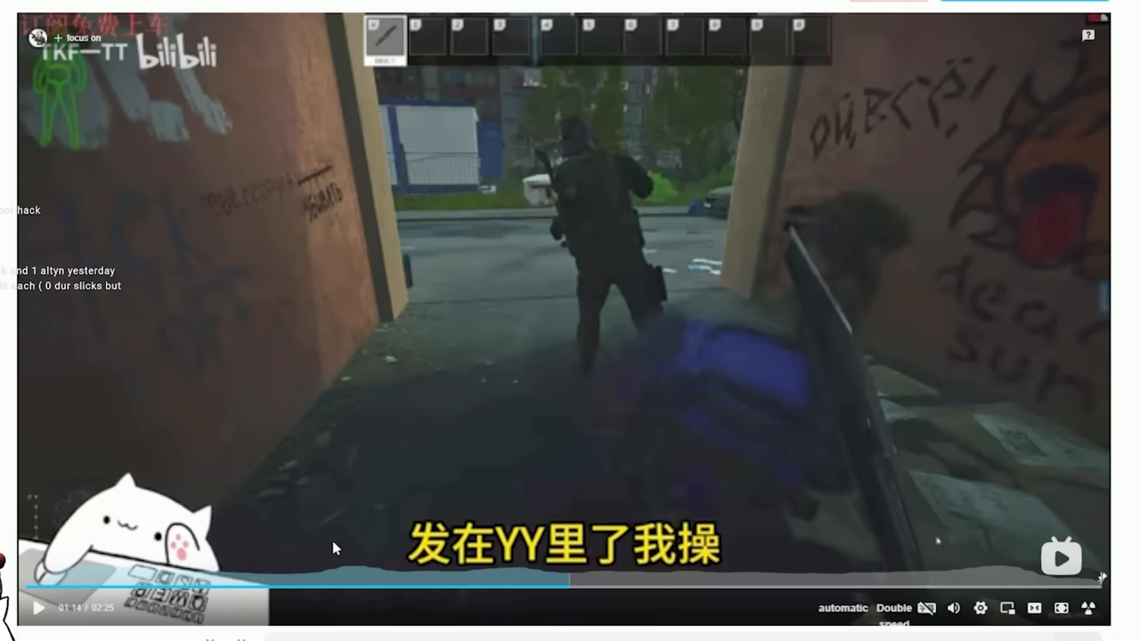
mouse_move(780, 110)
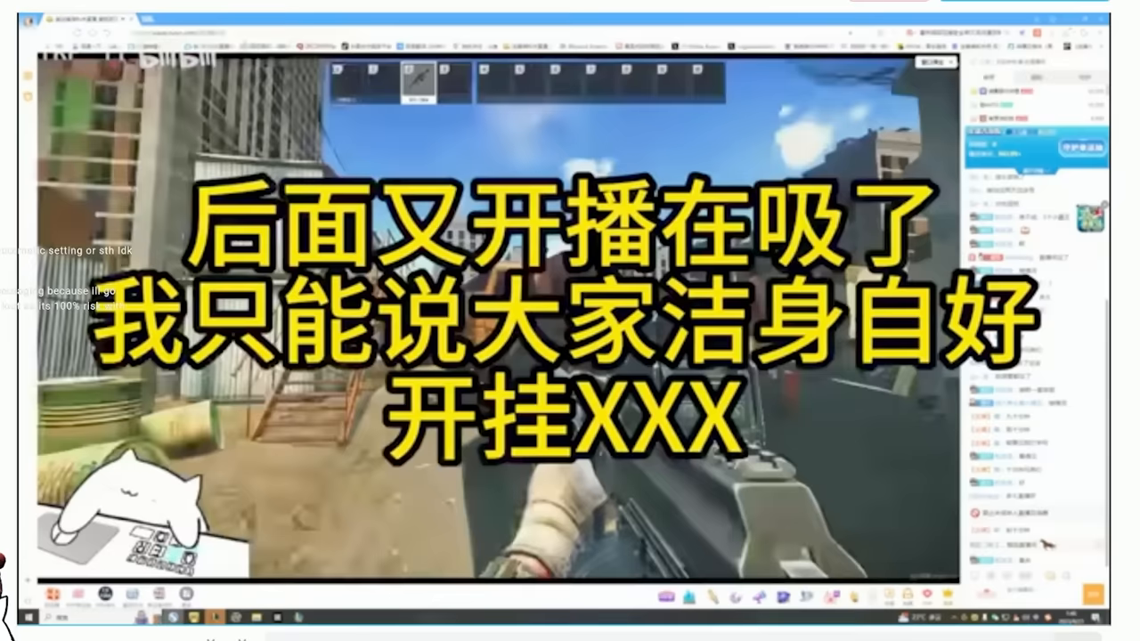
click(1061, 607)
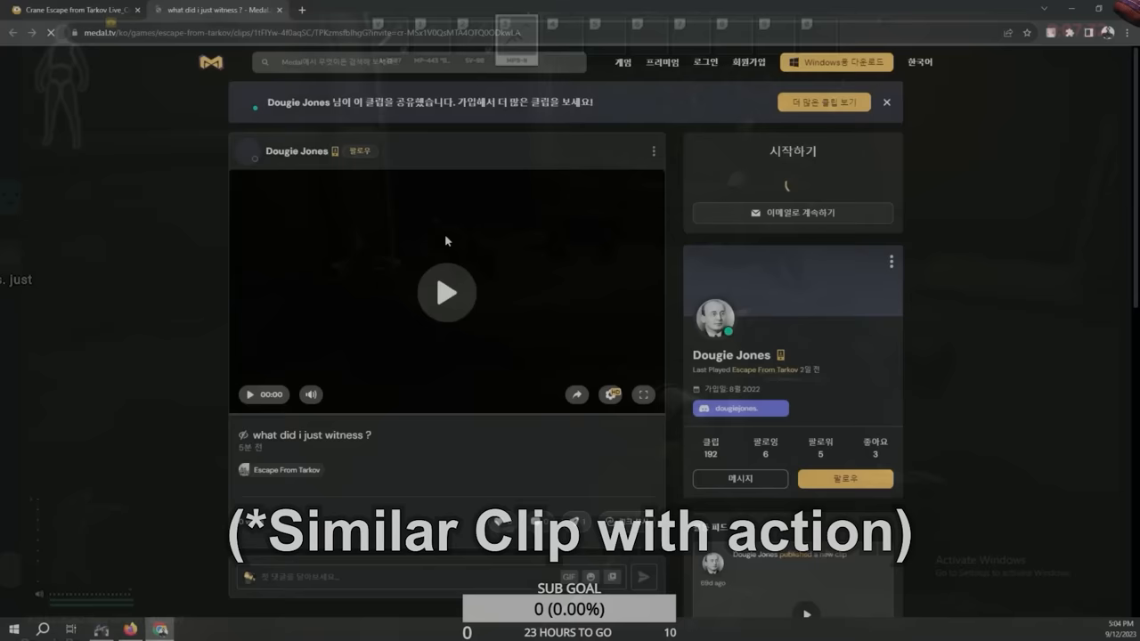
Play the Medal.tv clip "what did i just witness ?" showing the grassy hillside raid.
click(445, 292)
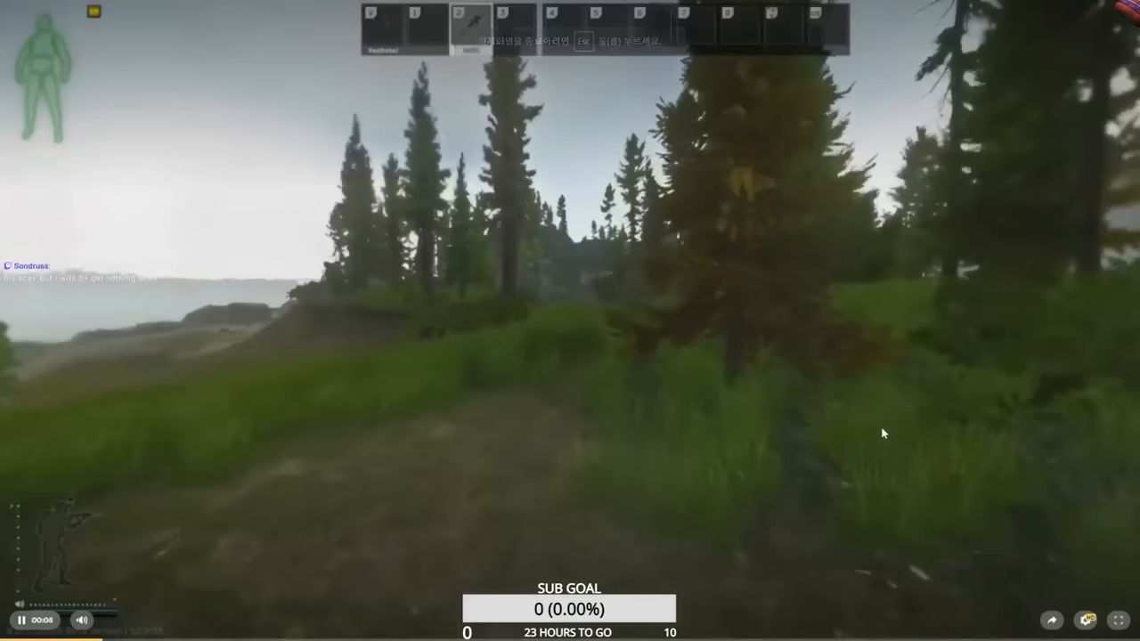
click(1090, 620)
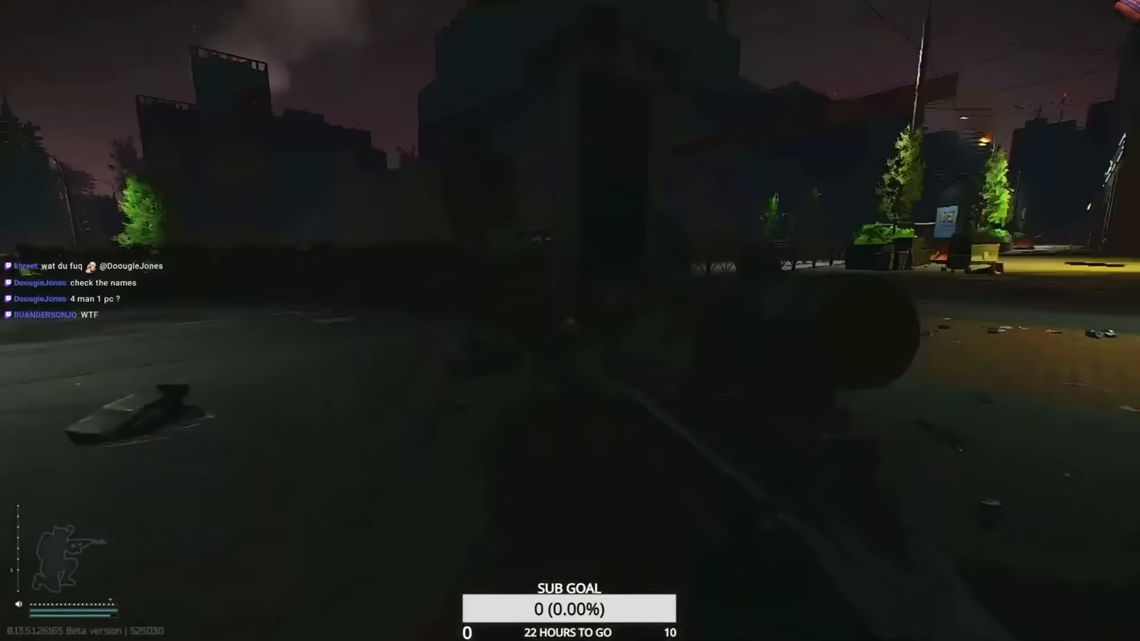
mouse_move(570, 321)
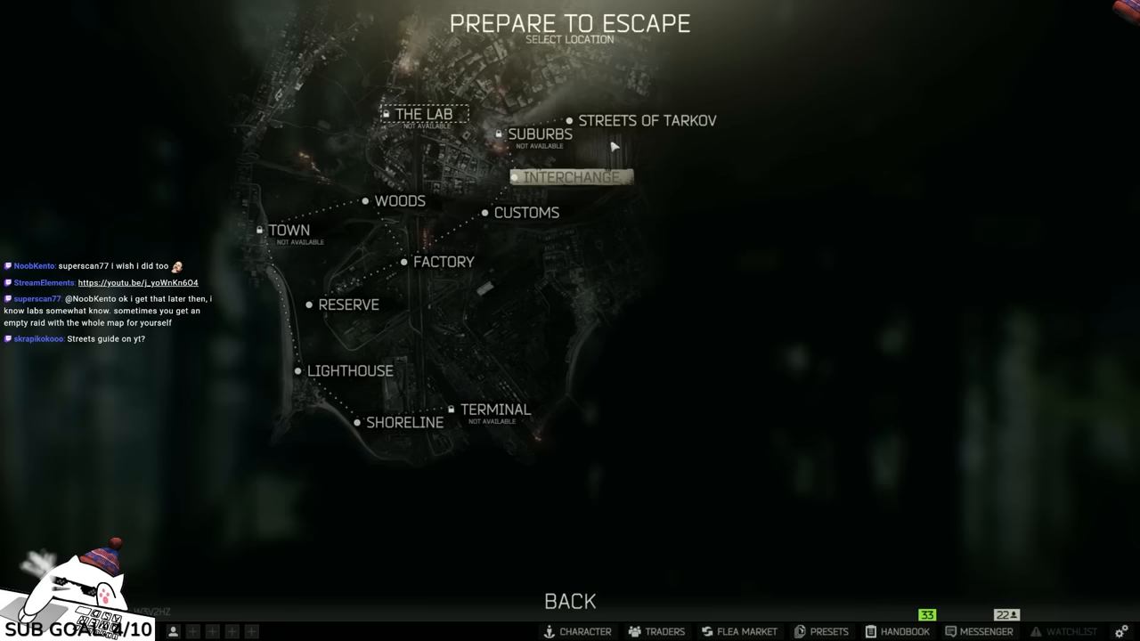
Switch from the Tarkov location screen to the YouTube night-vision gameplay tab.
click(404, 422)
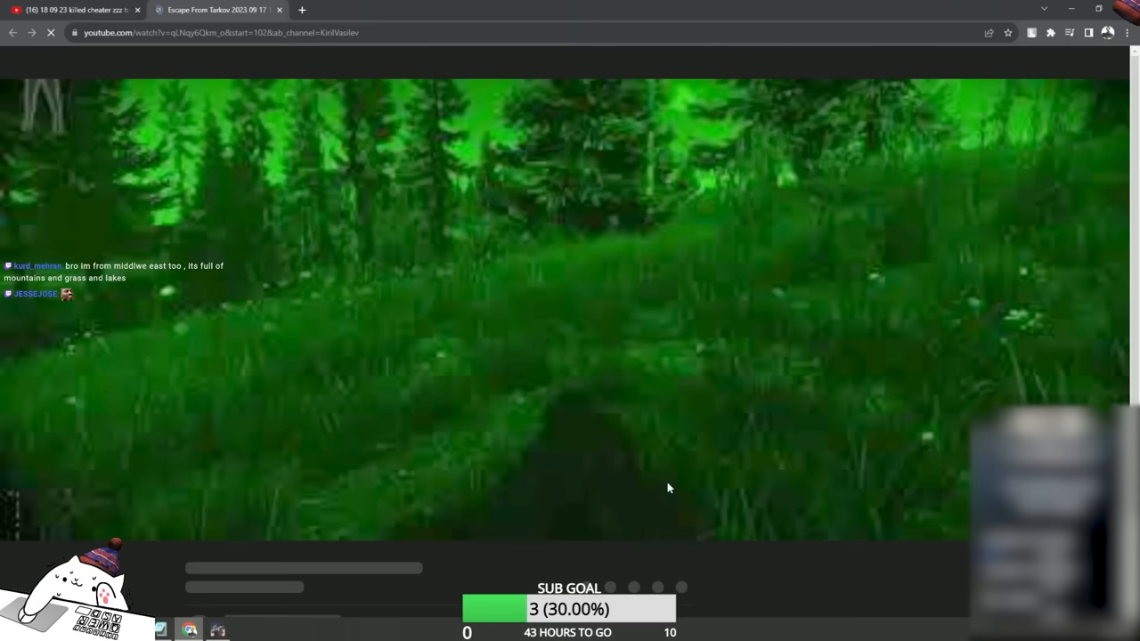
Play the night-vision ricochet-shot video full size, then leave fullscreen.
click(559, 521)
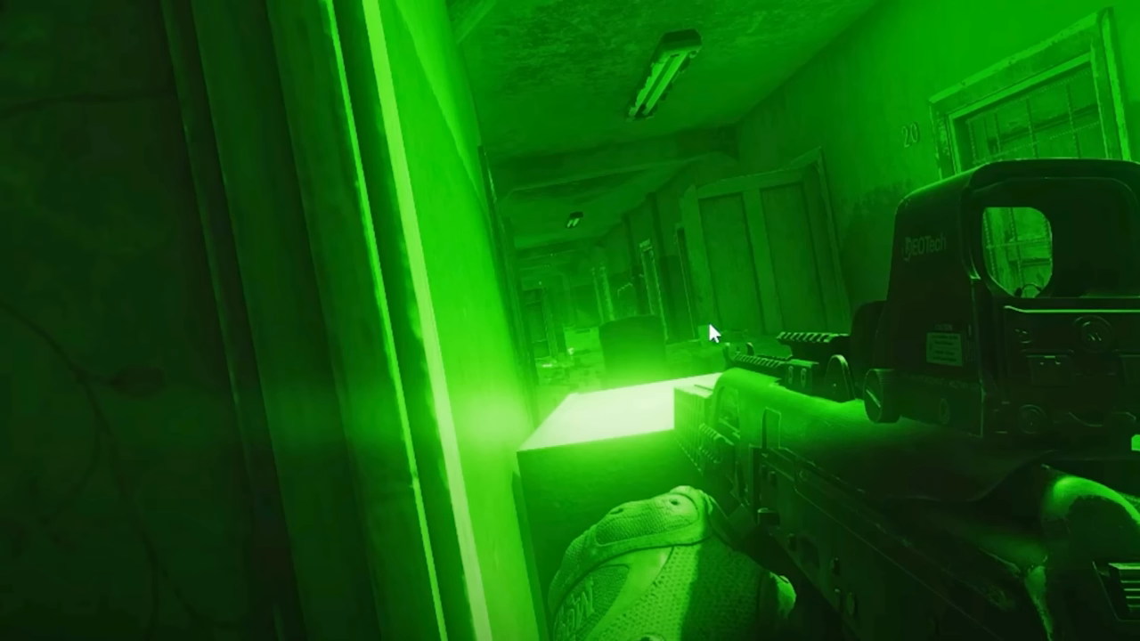
key(Escape)
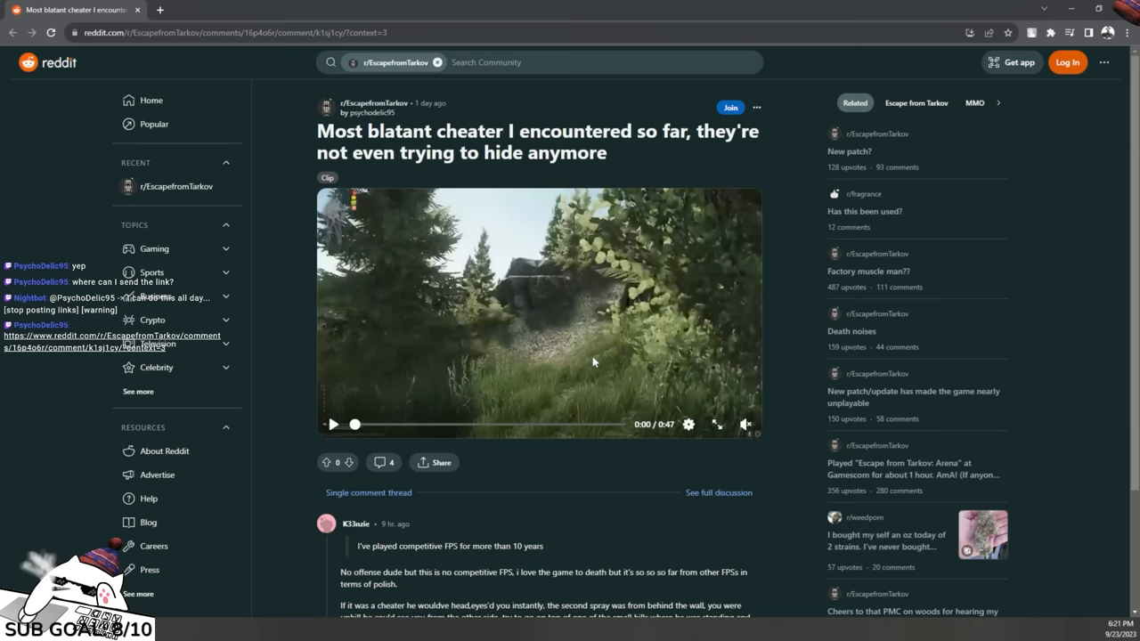
Play the embedded clip in the "Most blatant cheater I encountered so far" post.
click(716, 424)
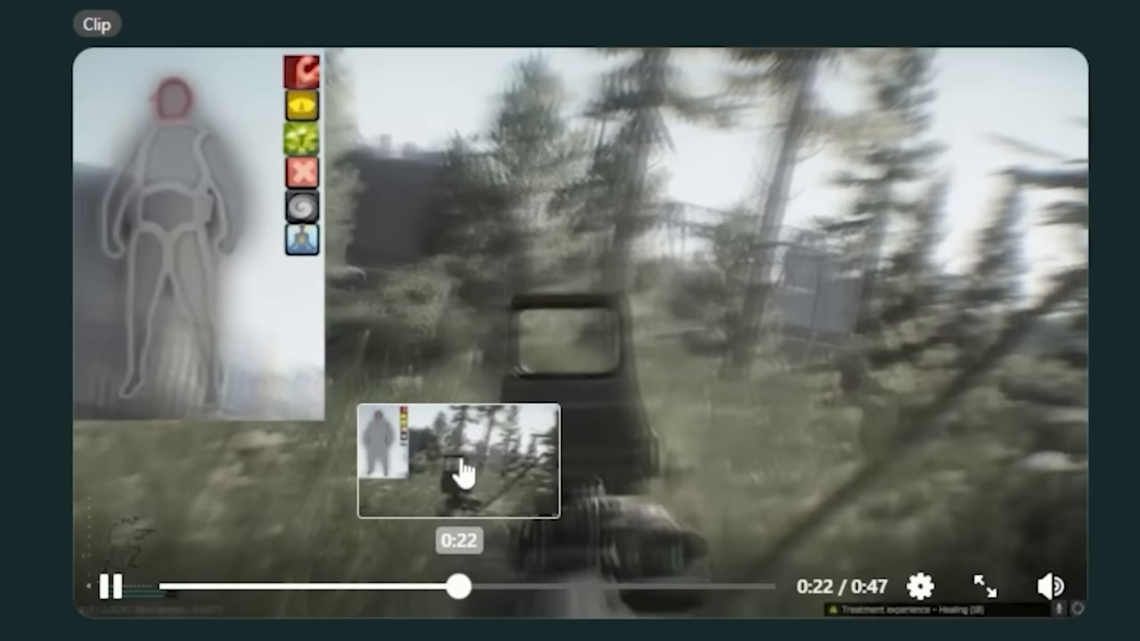
Scrub the fullscreen cheater clip to about 22 seconds, then jump it to around 40 seconds.
drag(460, 586, 381, 586)
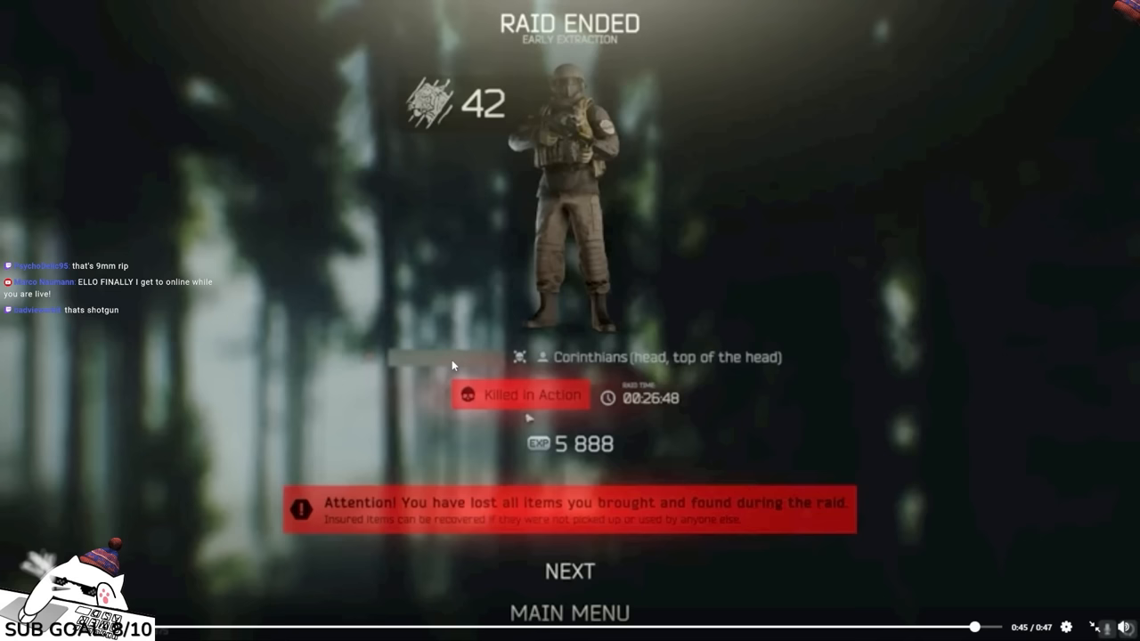
click(877, 627)
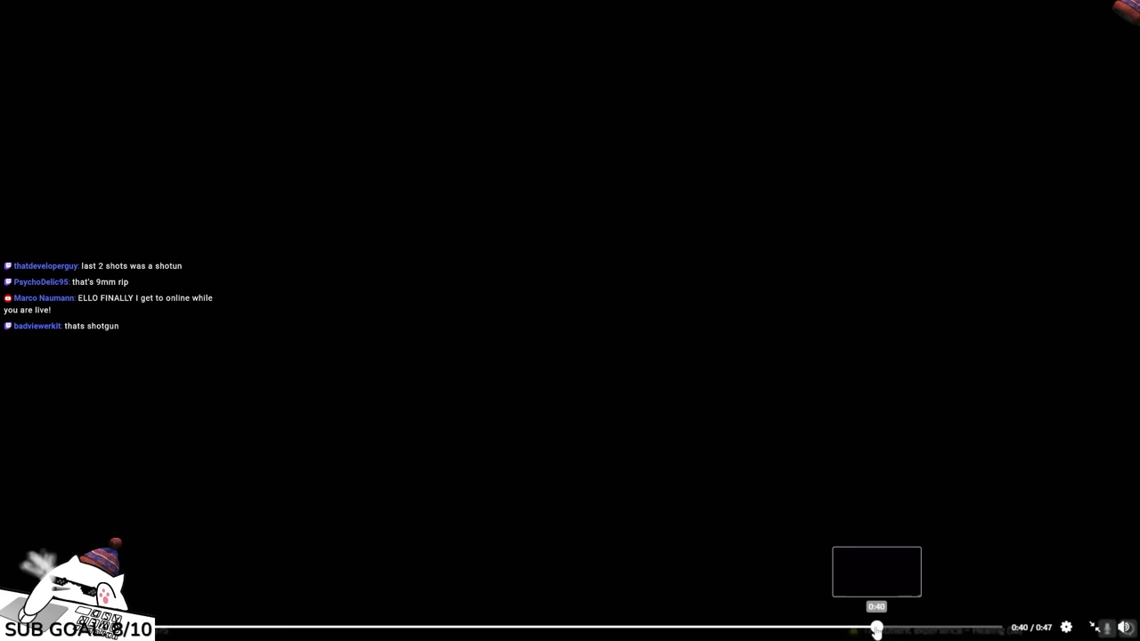
drag(876, 630, 780, 631)
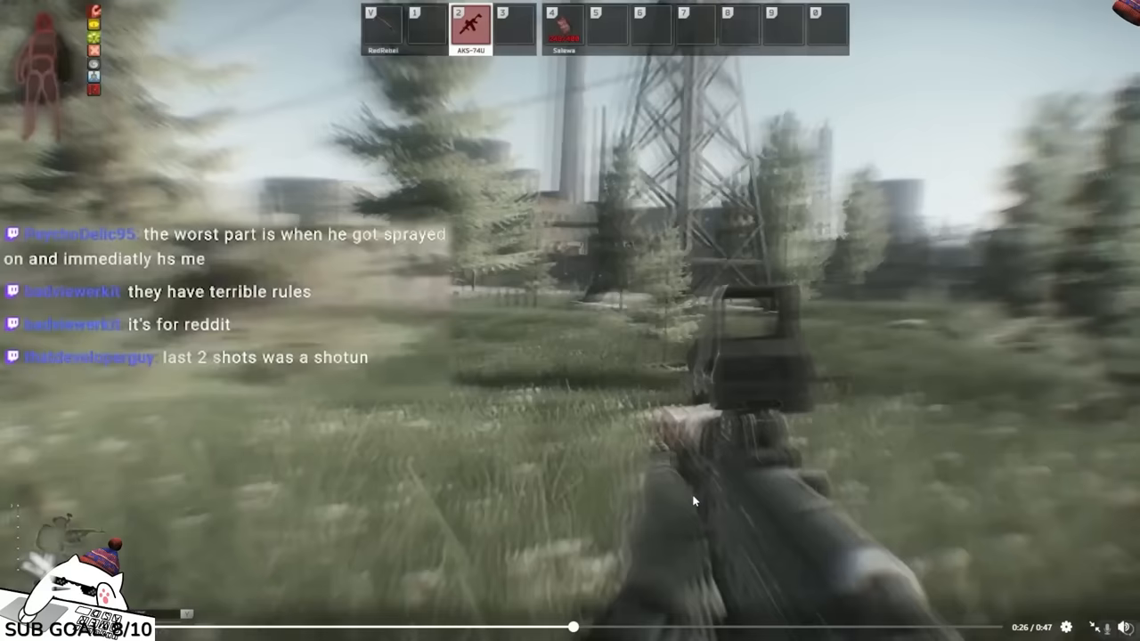
key(Escape)
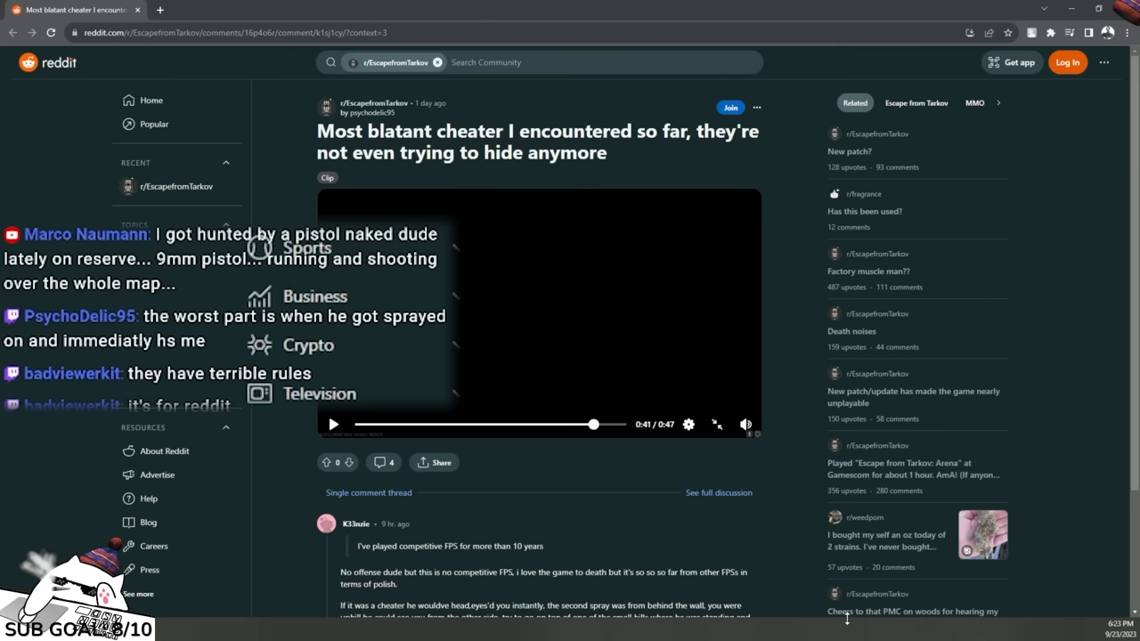
scroll(down, 3)
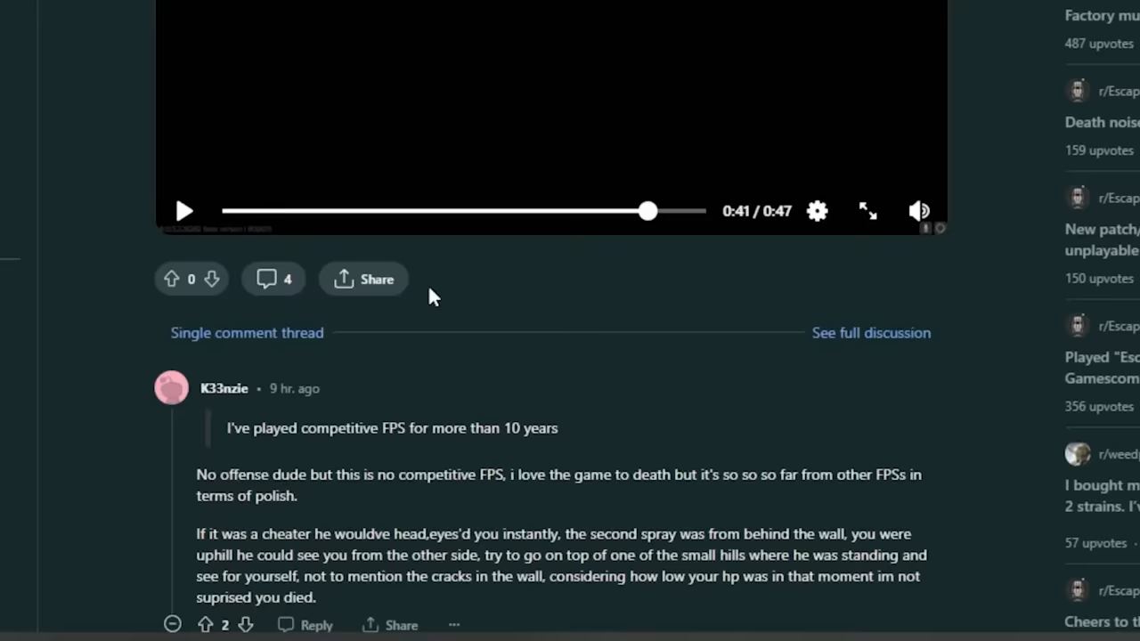
scroll(down, 3)
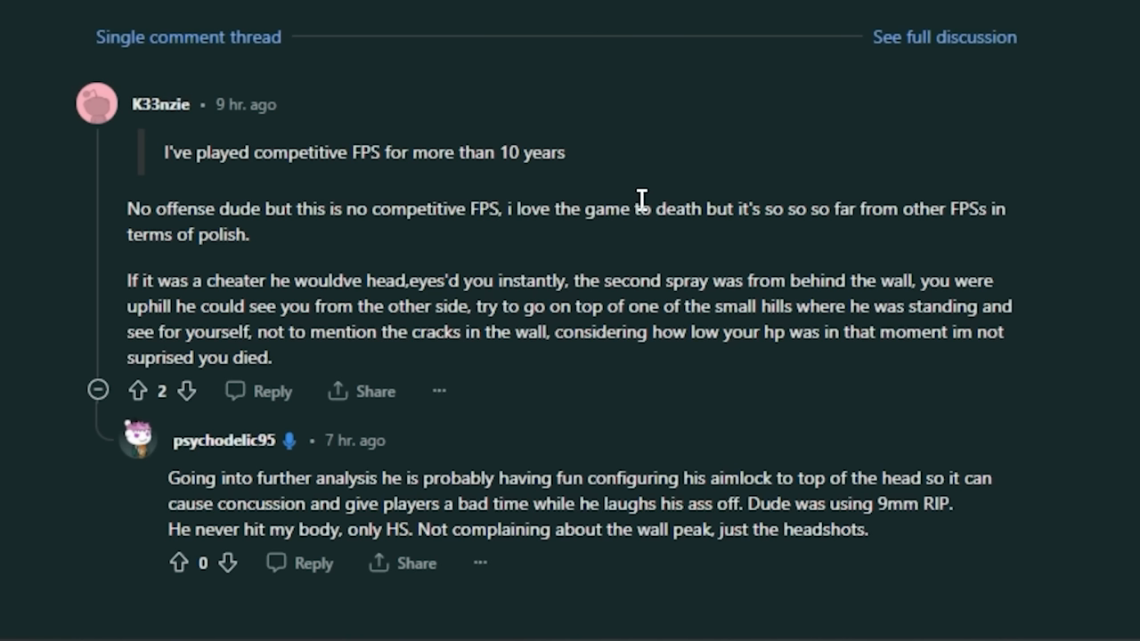
mouse_move(755, 221)
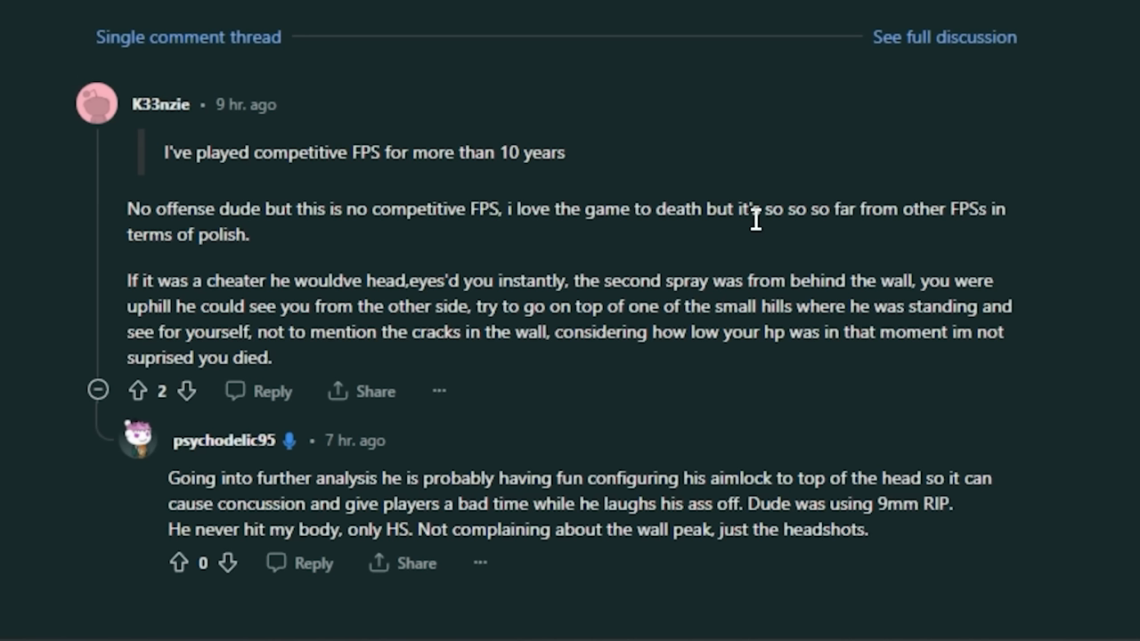
mouse_move(463, 301)
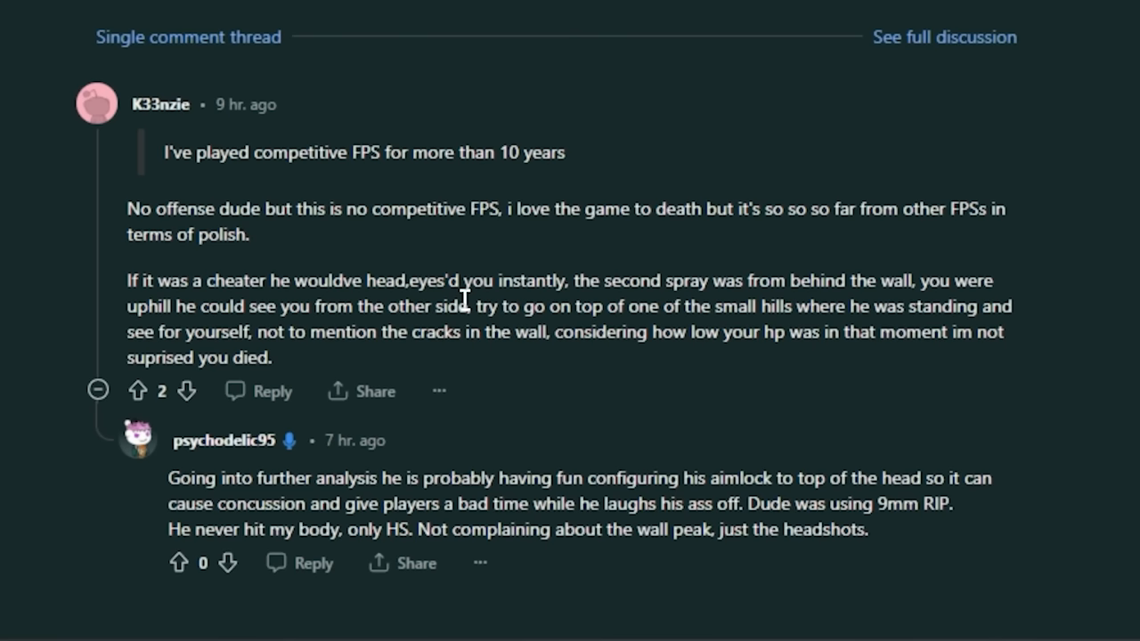
drag(130, 210, 552, 281)
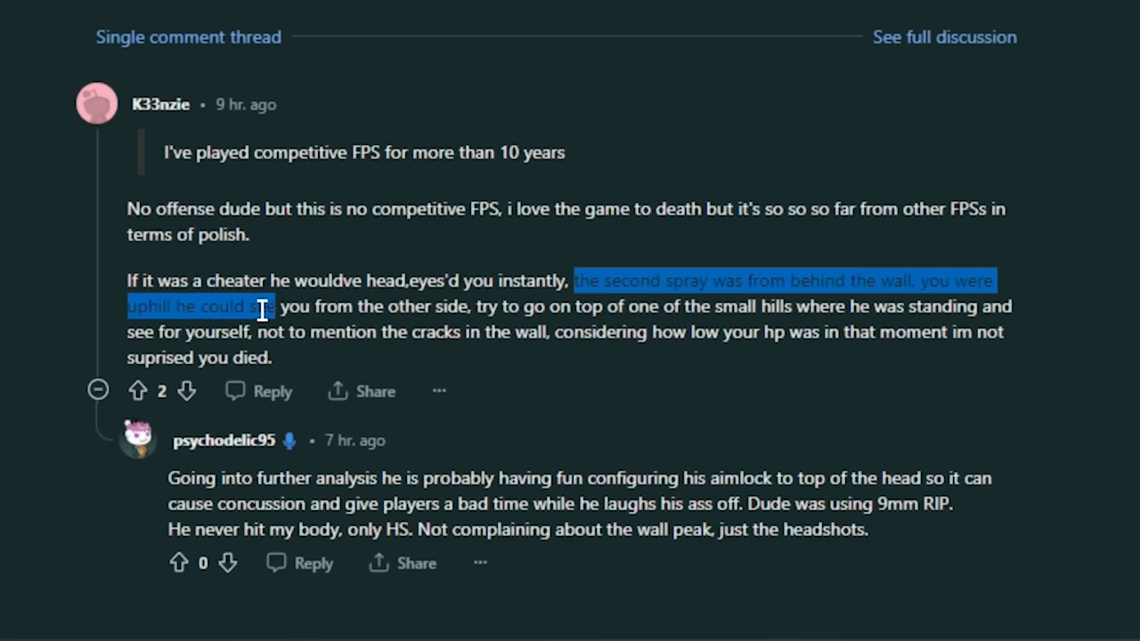
click(720, 360)
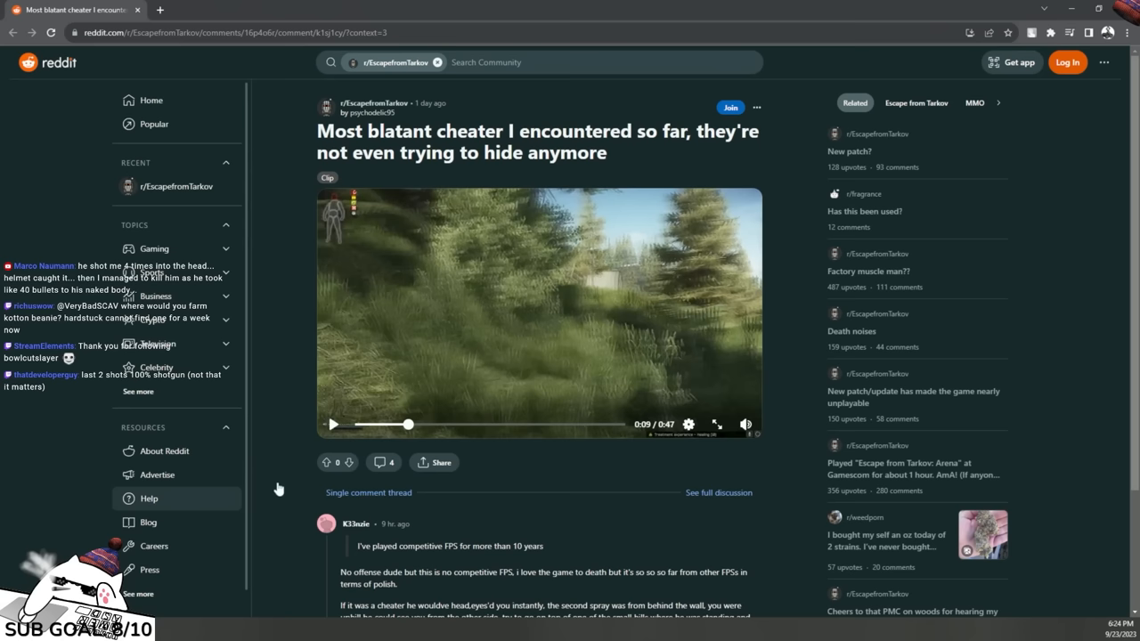
mouse_move(530, 265)
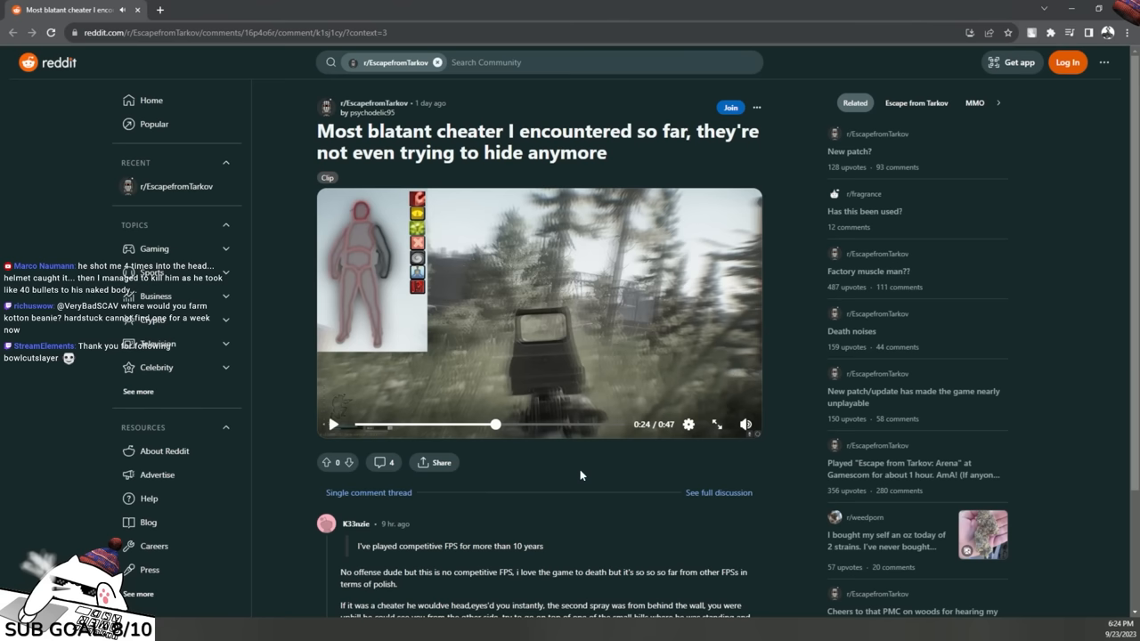
mouse_move(657, 477)
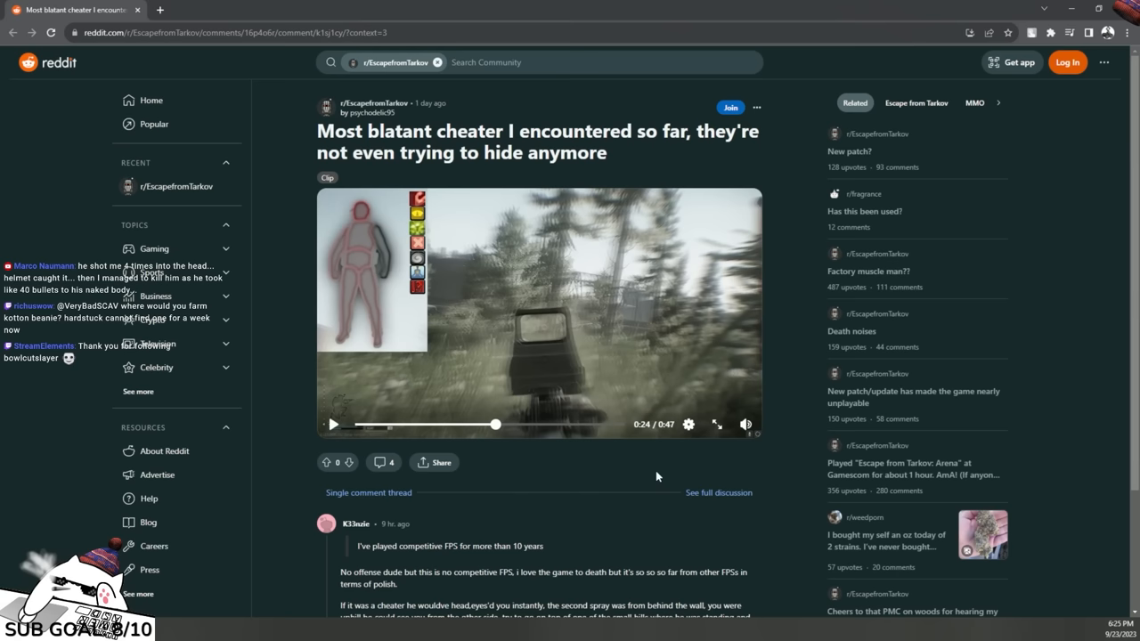
mouse_move(516, 360)
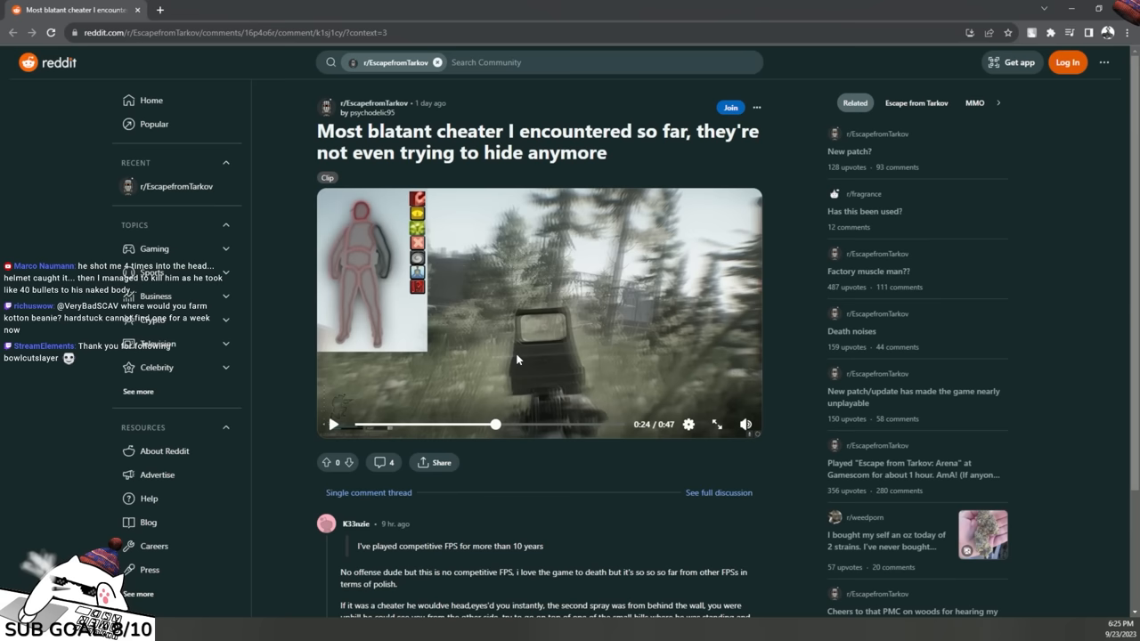
Scroll back down from the paused clip at 24 seconds to the post's comments.
scroll(down, 3)
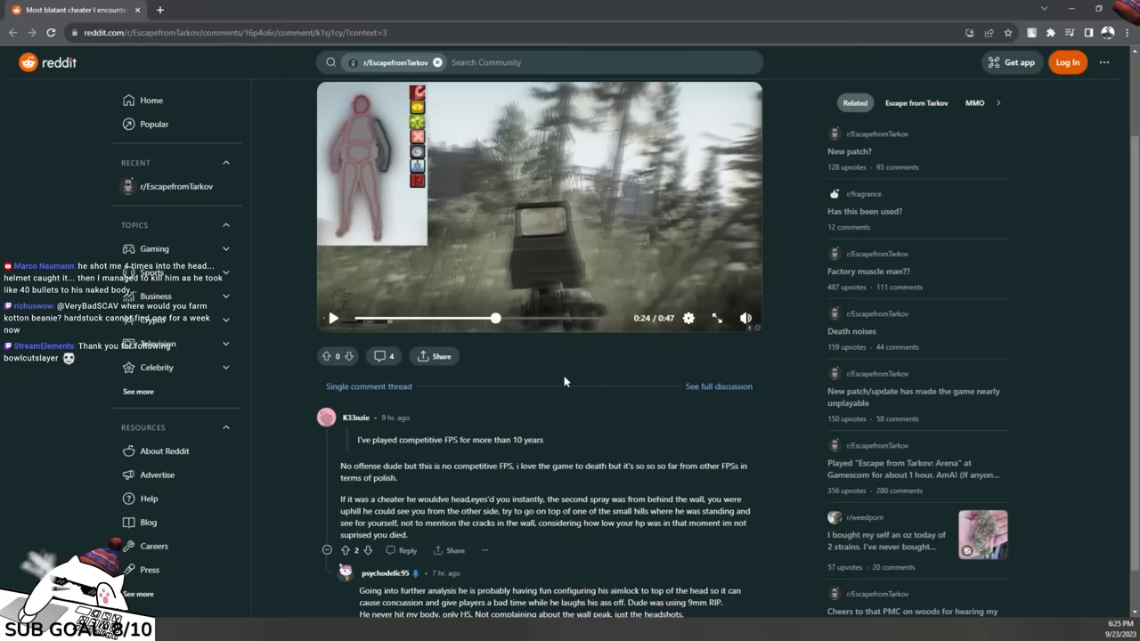